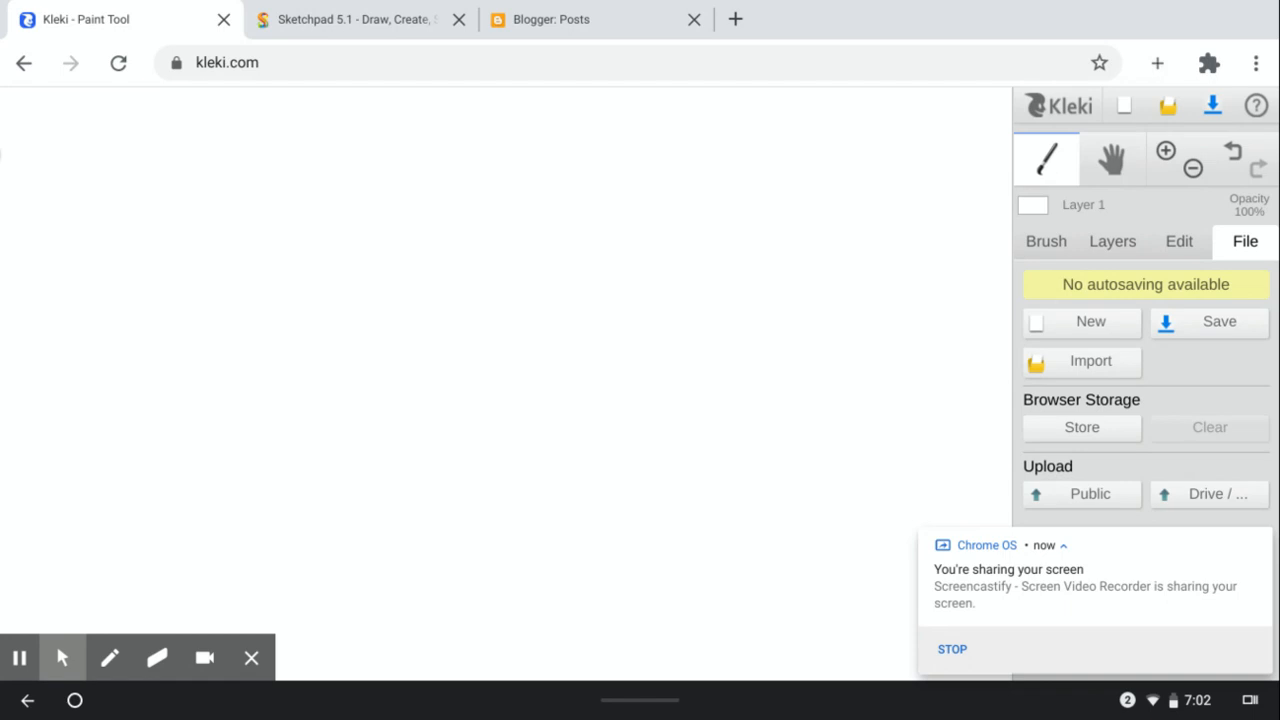
Glance at the Sketchpad drawing, come back to Kleki, and show the brush settings
left_click(350, 19)
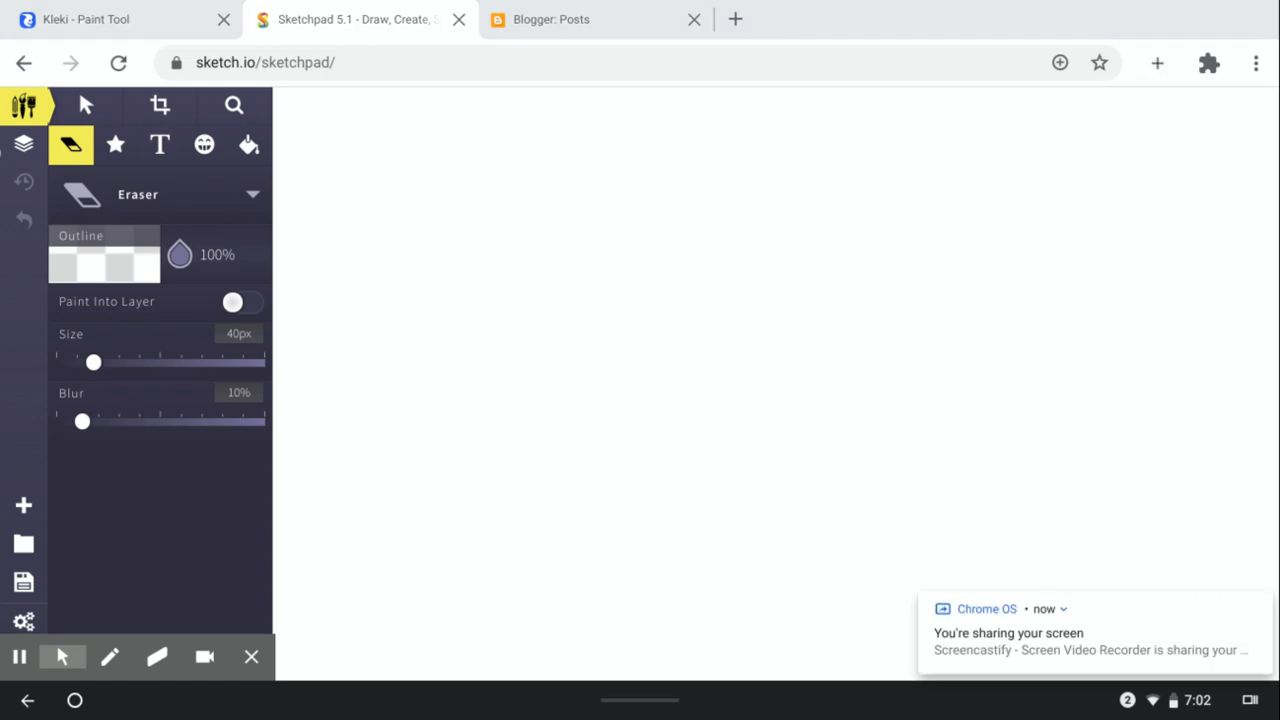
left_click(120, 19)
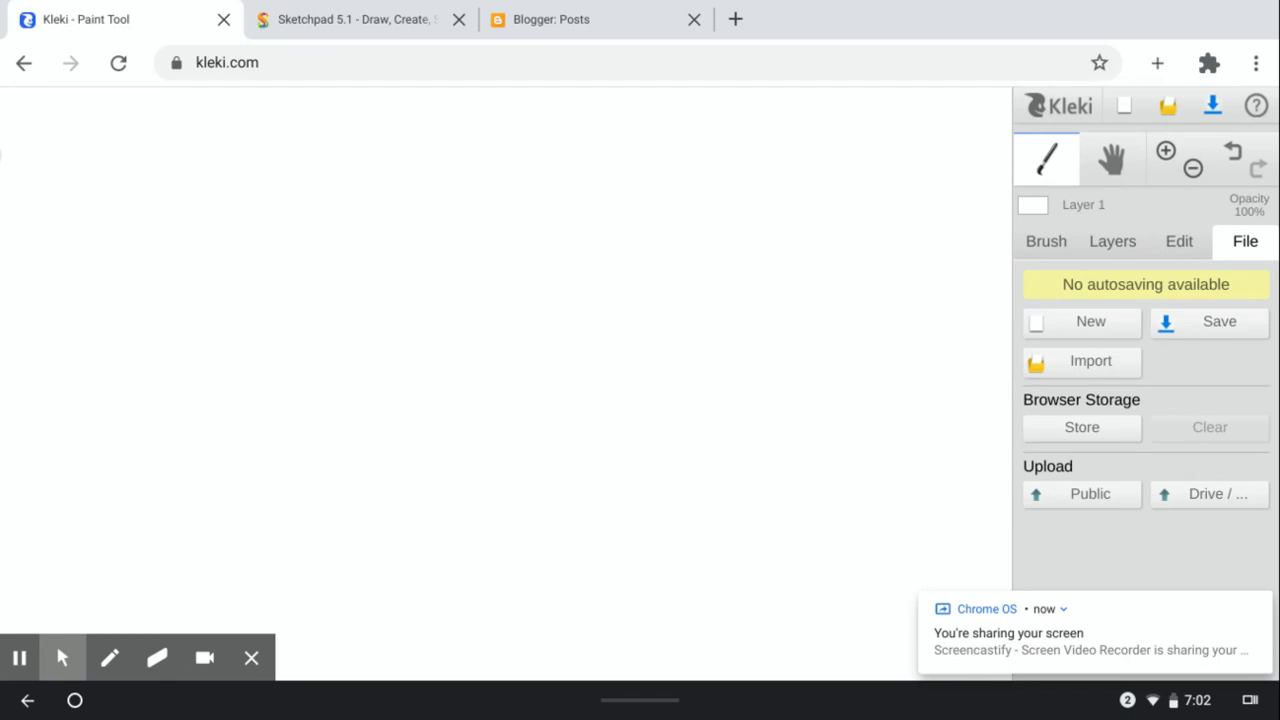
left_click(1046, 241)
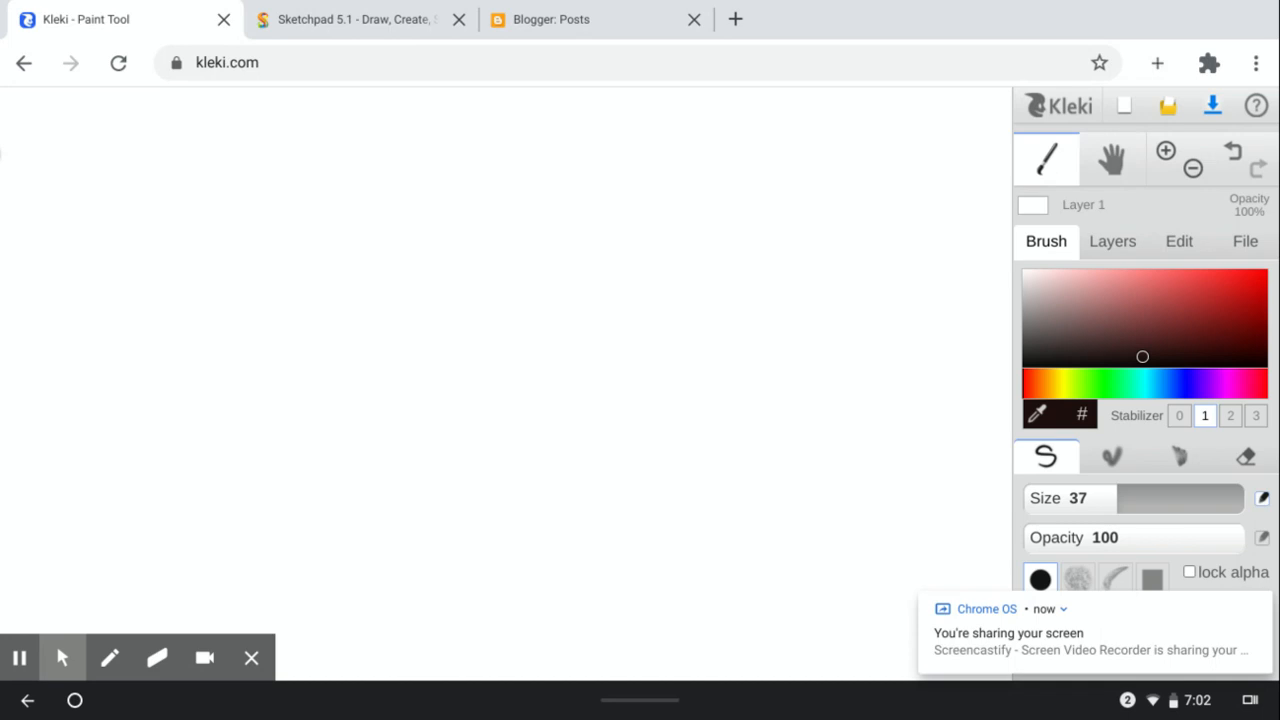
Sketch the cat's head, torso, raised arm, shoulder, left arm, ears and hair in black
left_click_drag(470, 180, 553, 232)
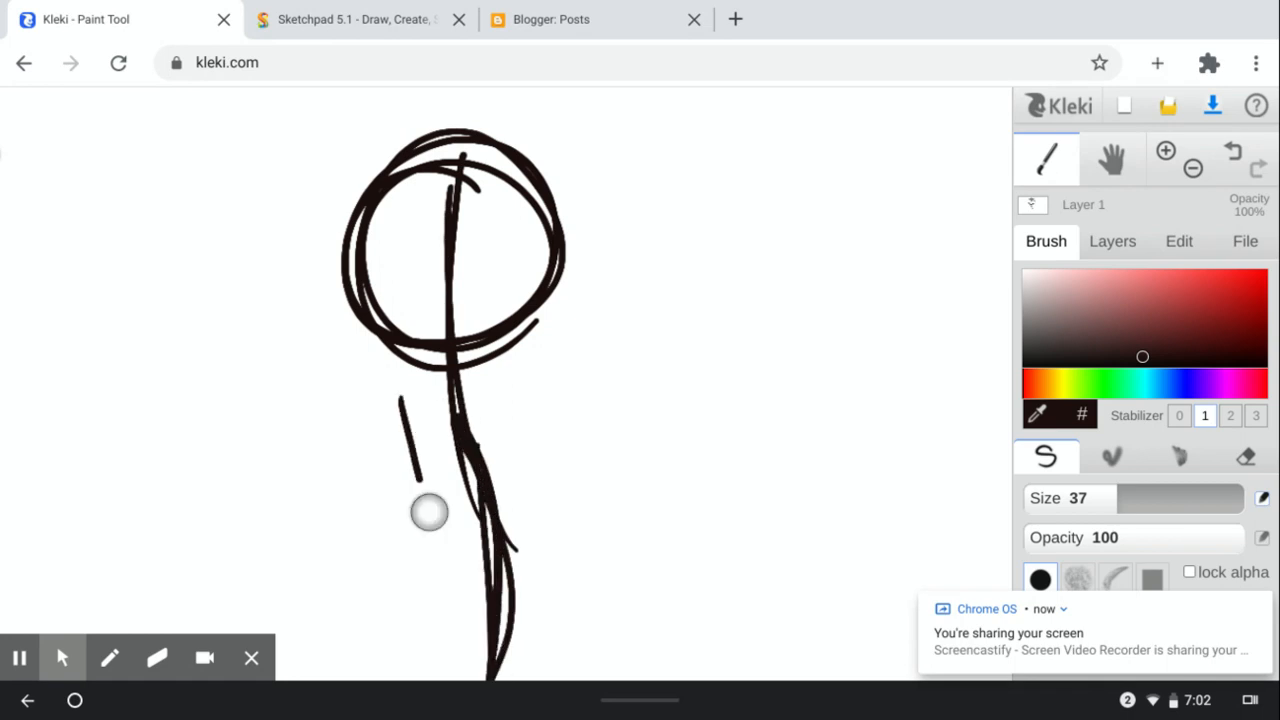
left_click_drag(430, 515, 430, 395)
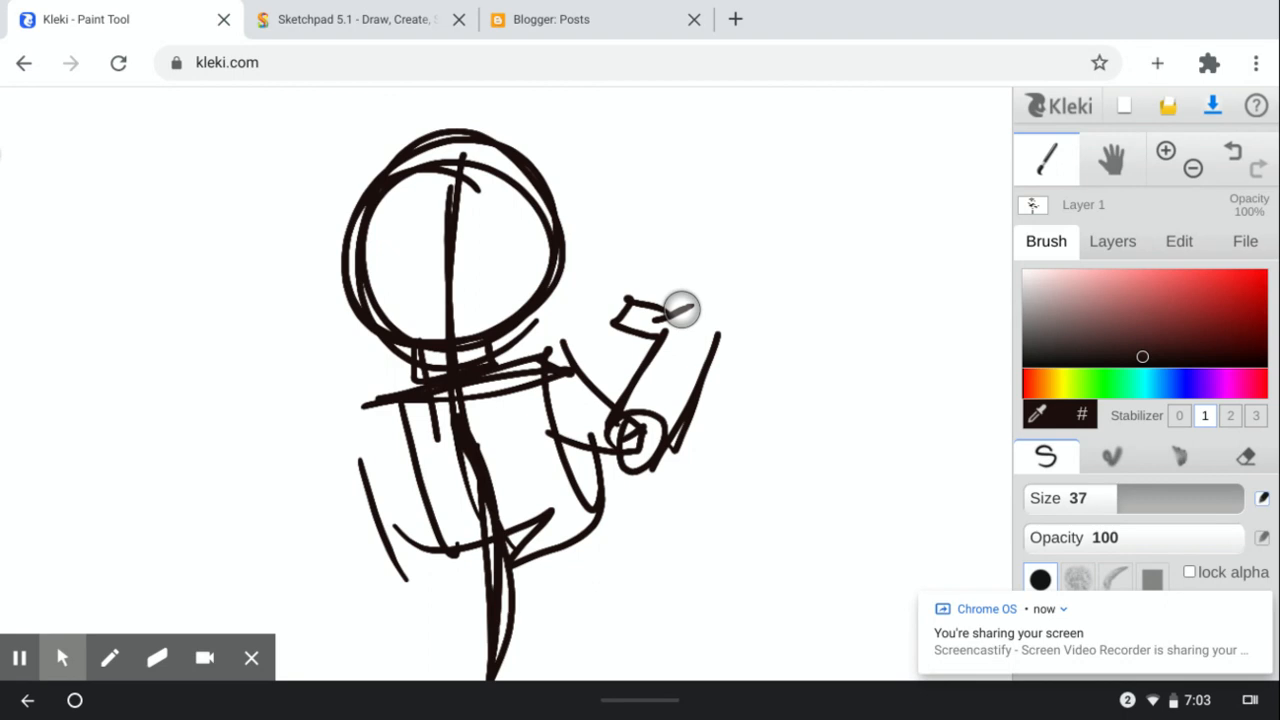
left_click_drag(680, 310, 395, 380)
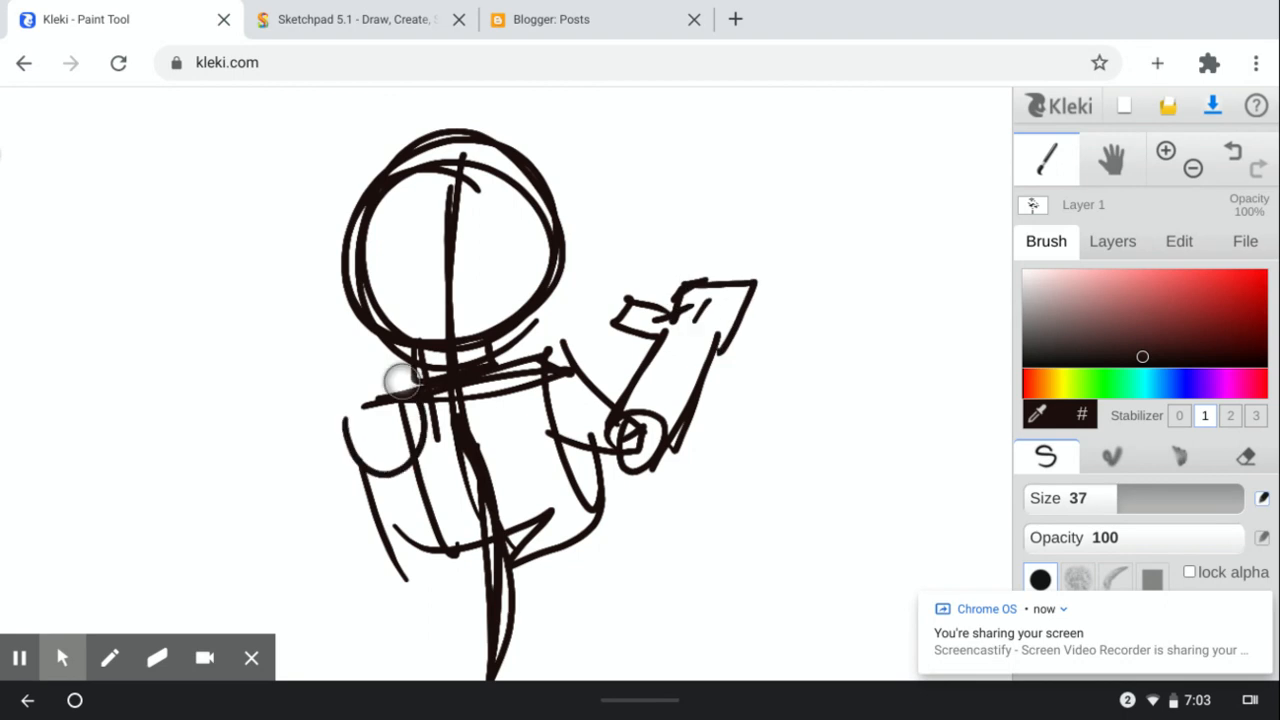
left_click_drag(400, 385, 340, 505)
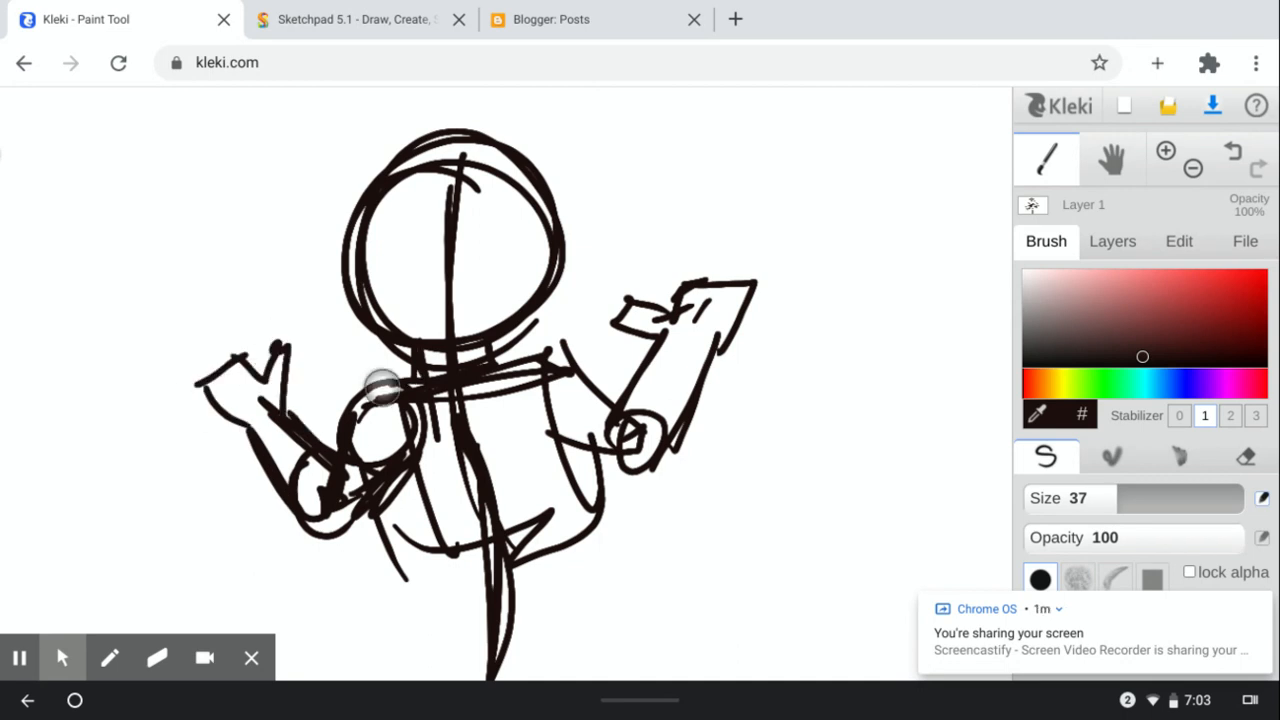
left_click_drag(380, 390, 620, 560)
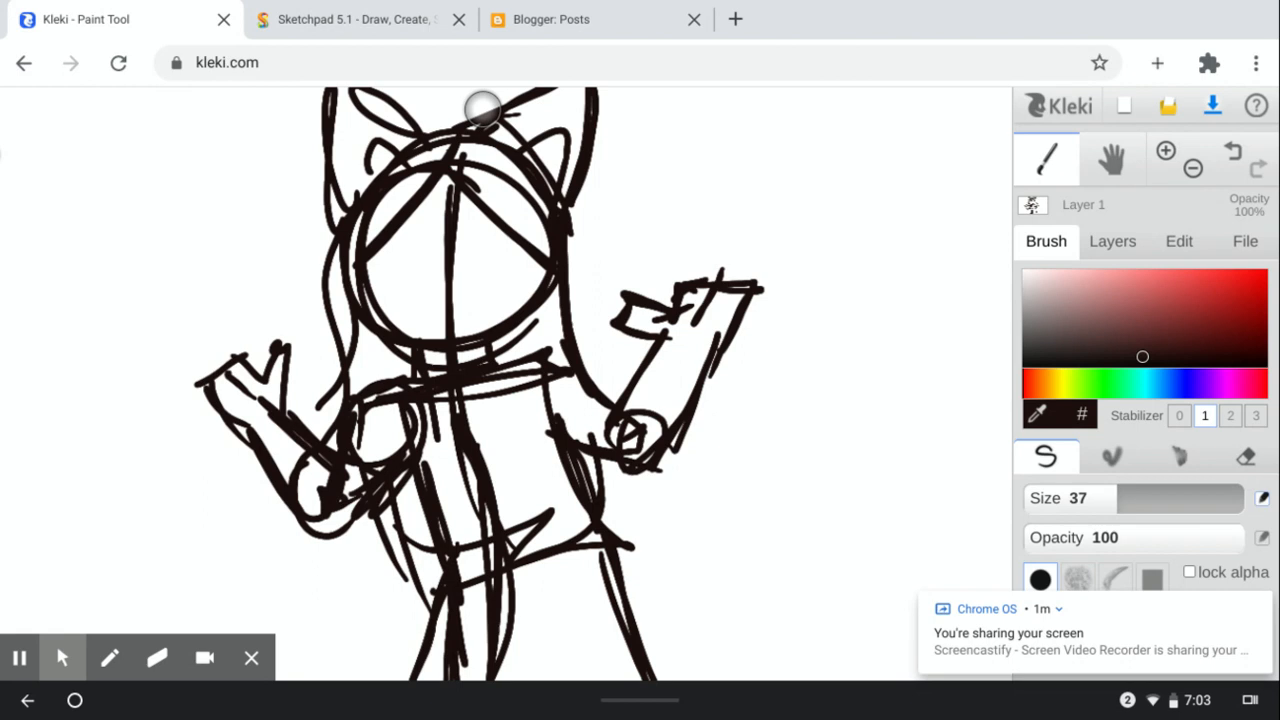
left_click_drag(483, 108, 410, 138)
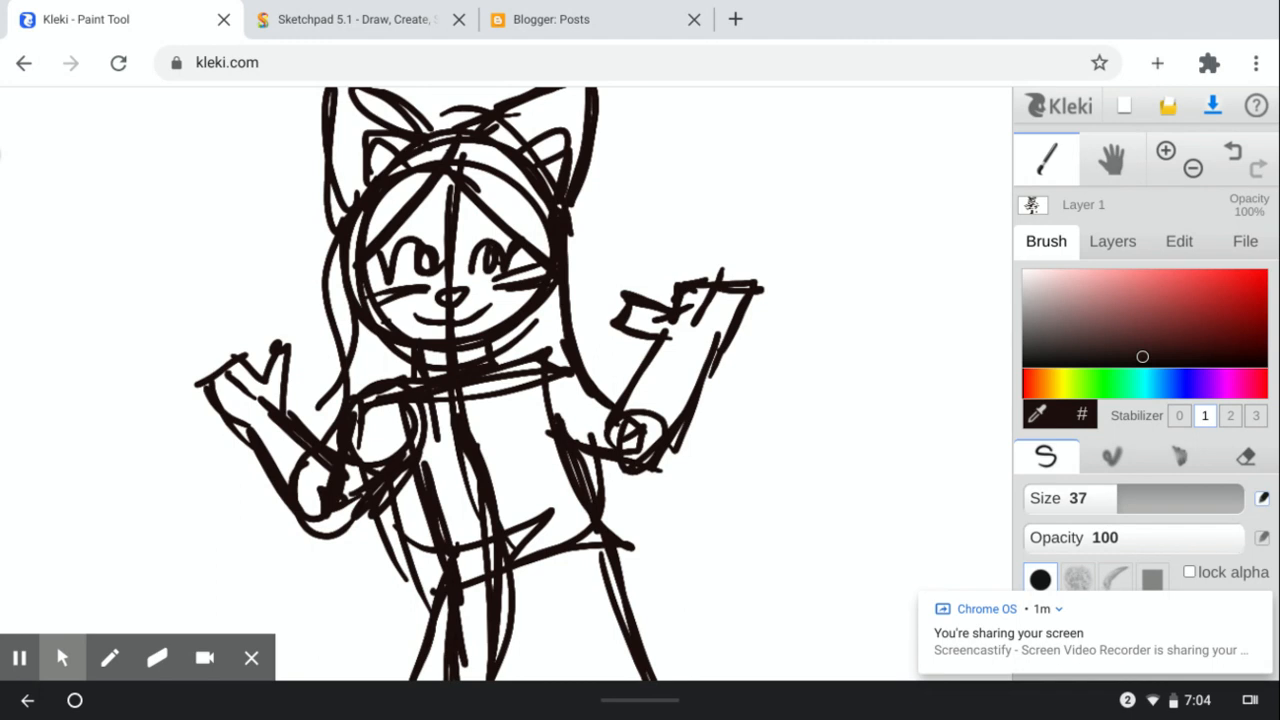
Open the browser extensions list and choose an entry from it
left_click(1209, 62)
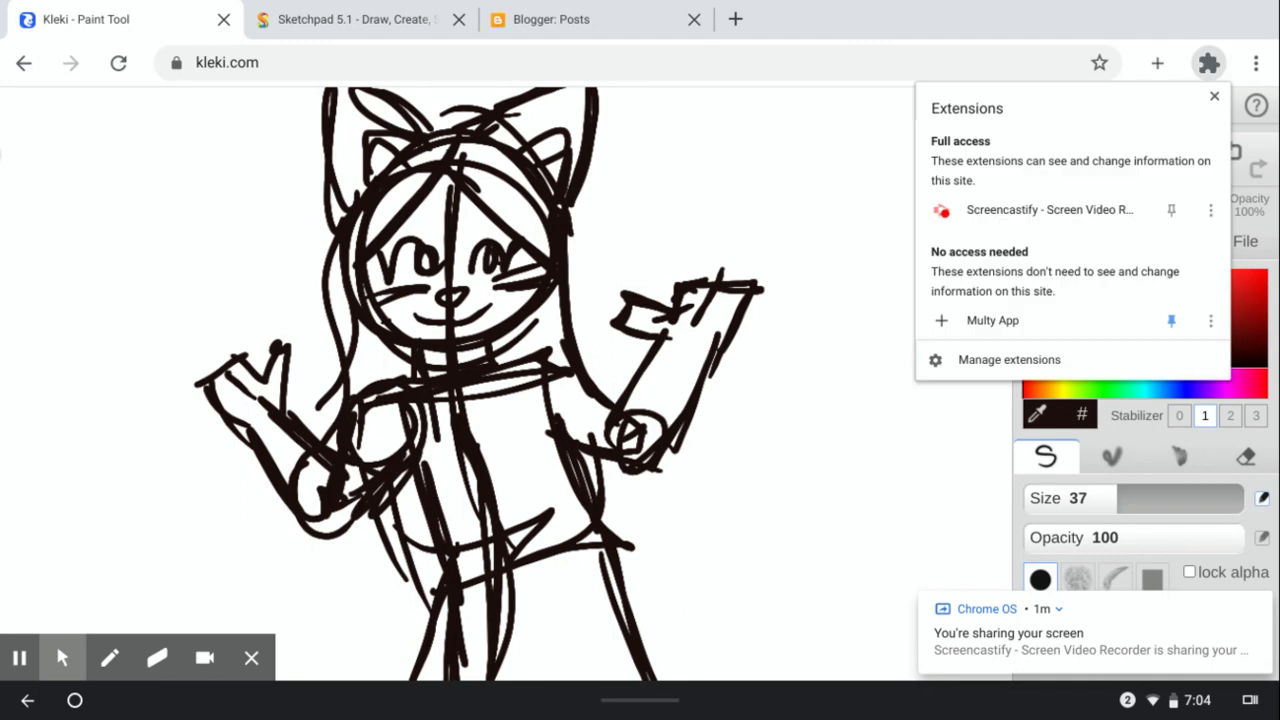
left_click(1214, 96)
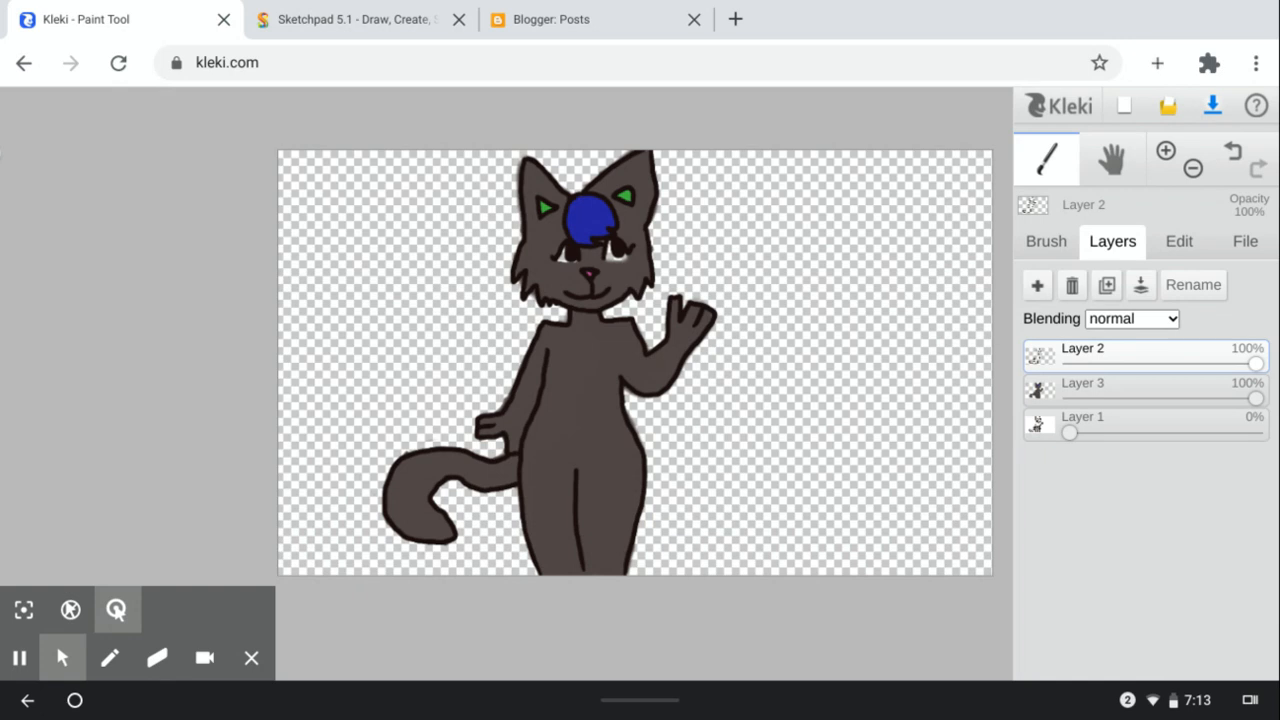
Pick a near-black brush, add a circled 4/10 rating beside the cat, then go to Sketchpad
left_click(1045, 241)
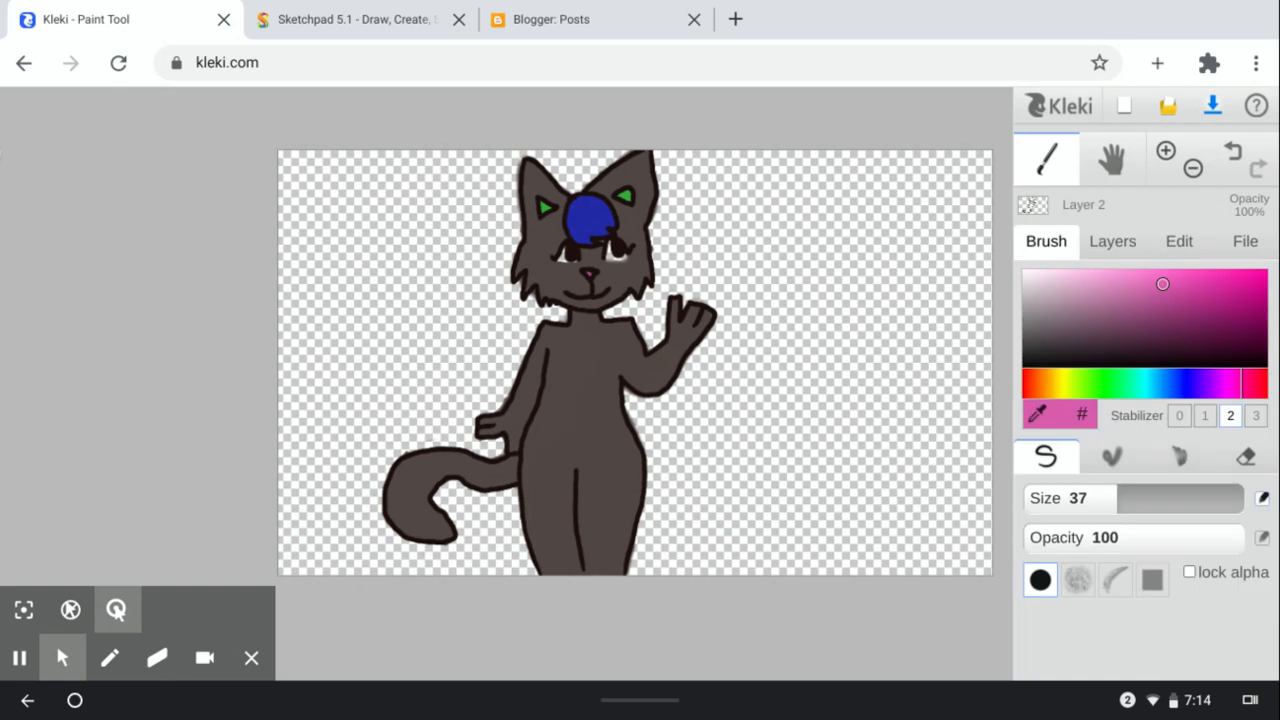
left_click(117, 610)
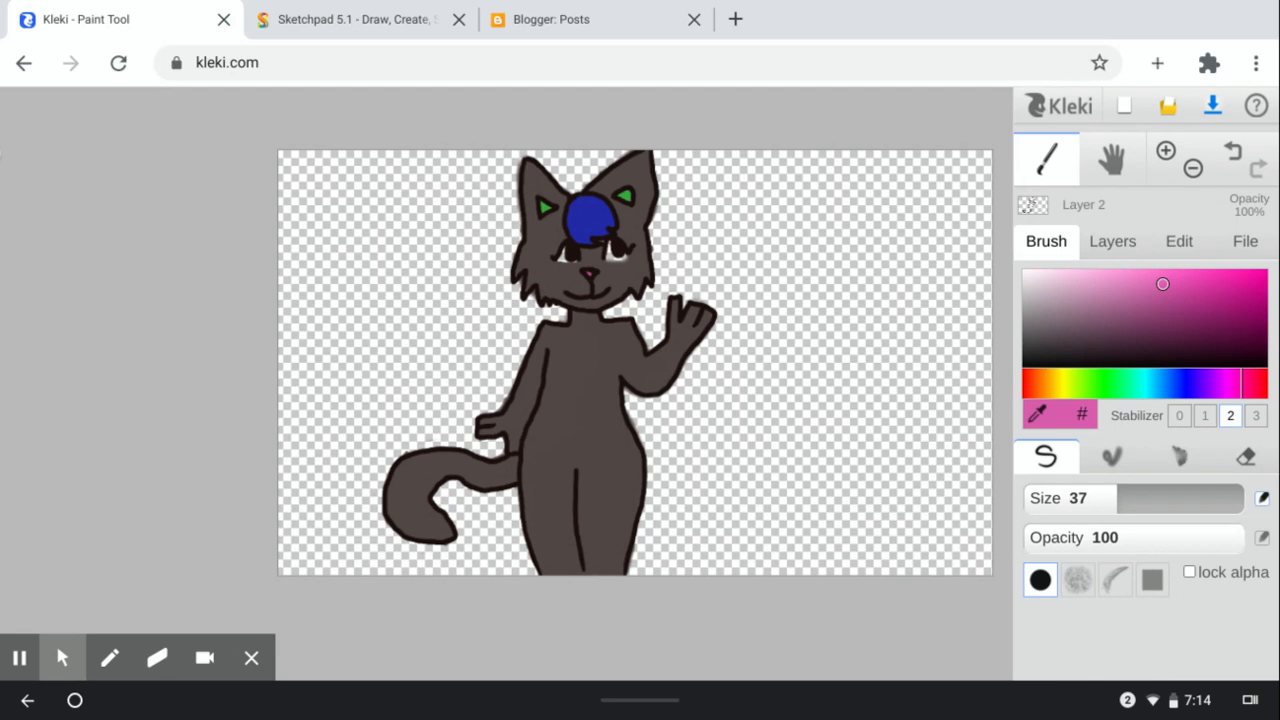
left_click_drag(790, 385, 900, 420)
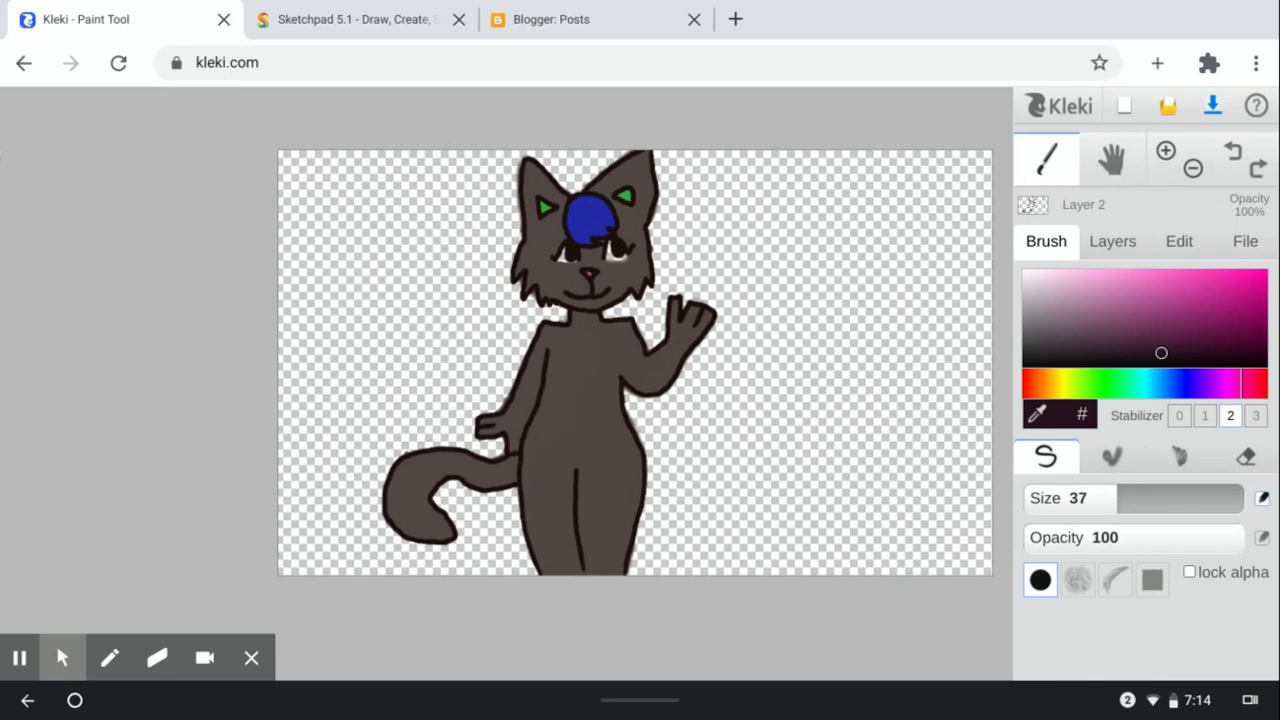
mouse_move(845, 371)
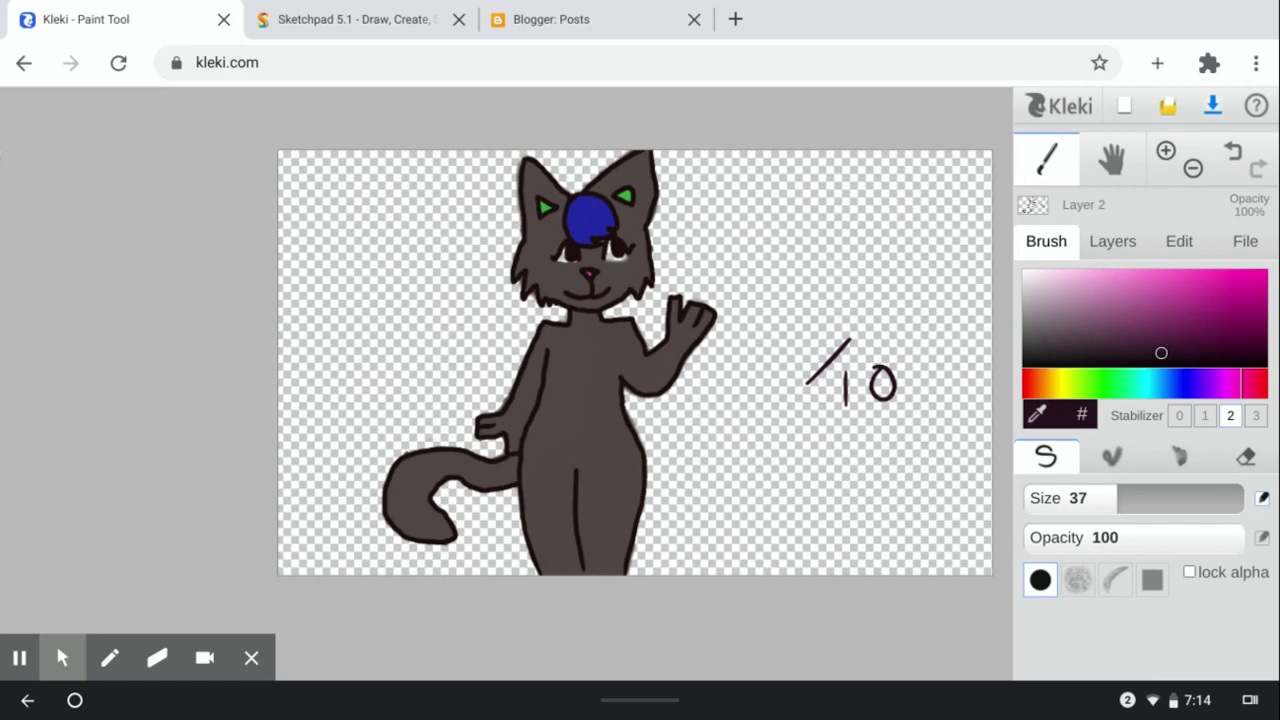
mouse_move(785, 322)
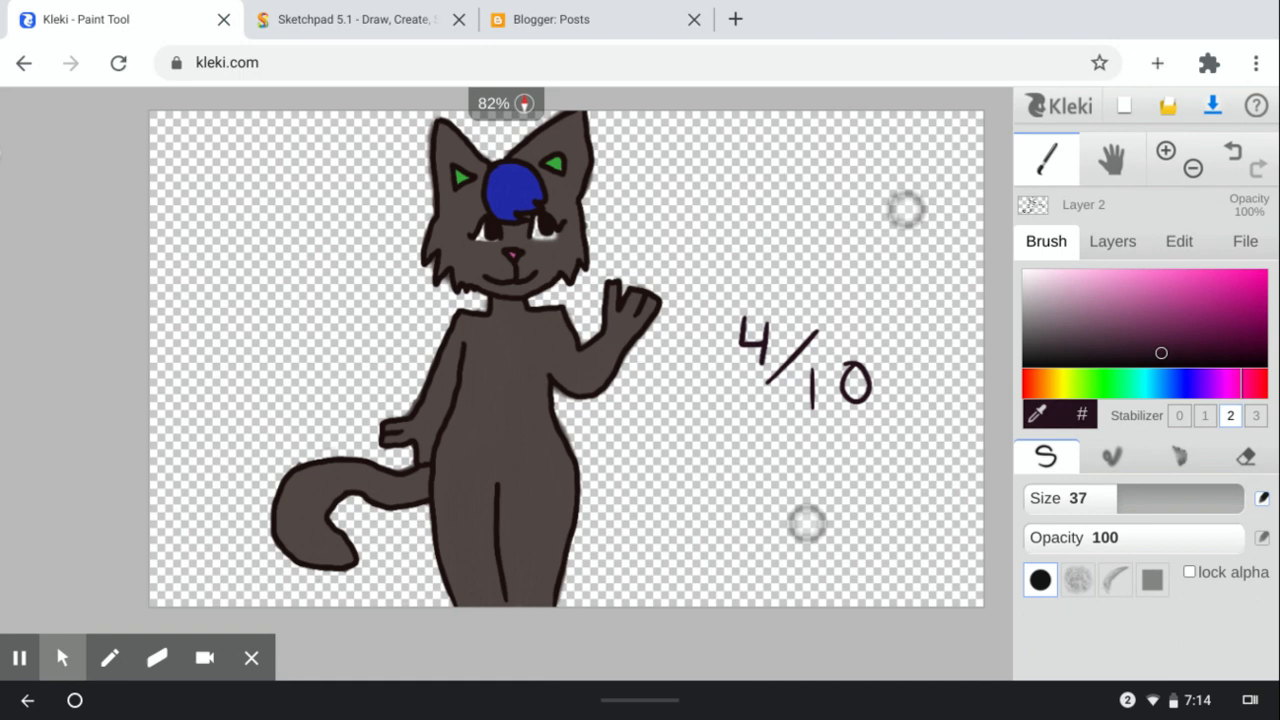
left_click(1191, 166)
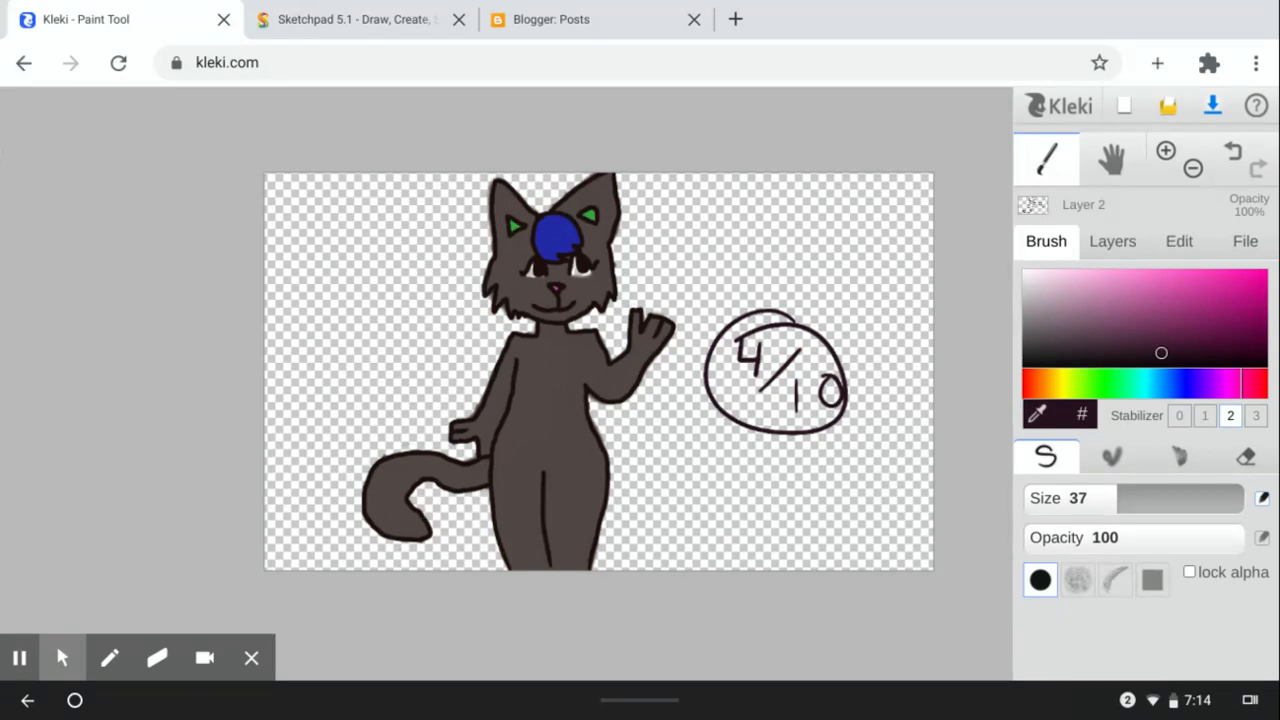
left_click(355, 19)
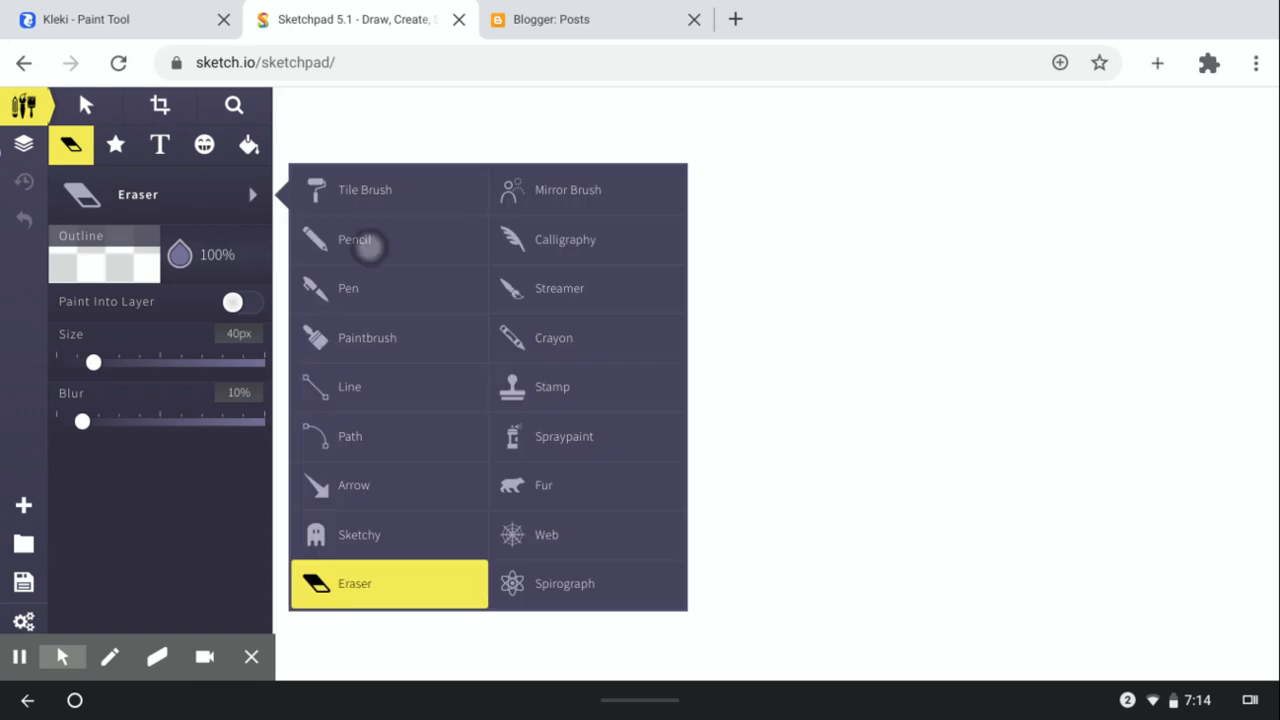
Try the Pencil, Fur, Path and Pen brushes, undo the red stroke, and return to Pencil
left_click(354, 239)
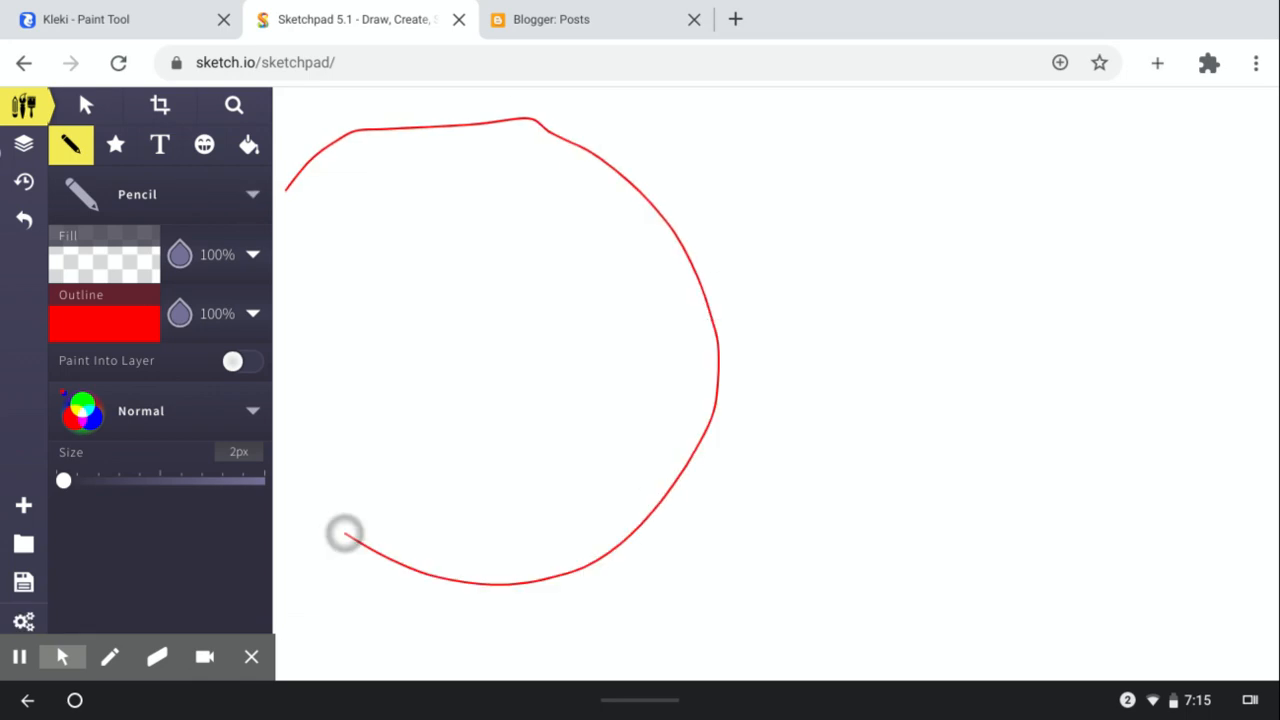
left_click(24, 219)
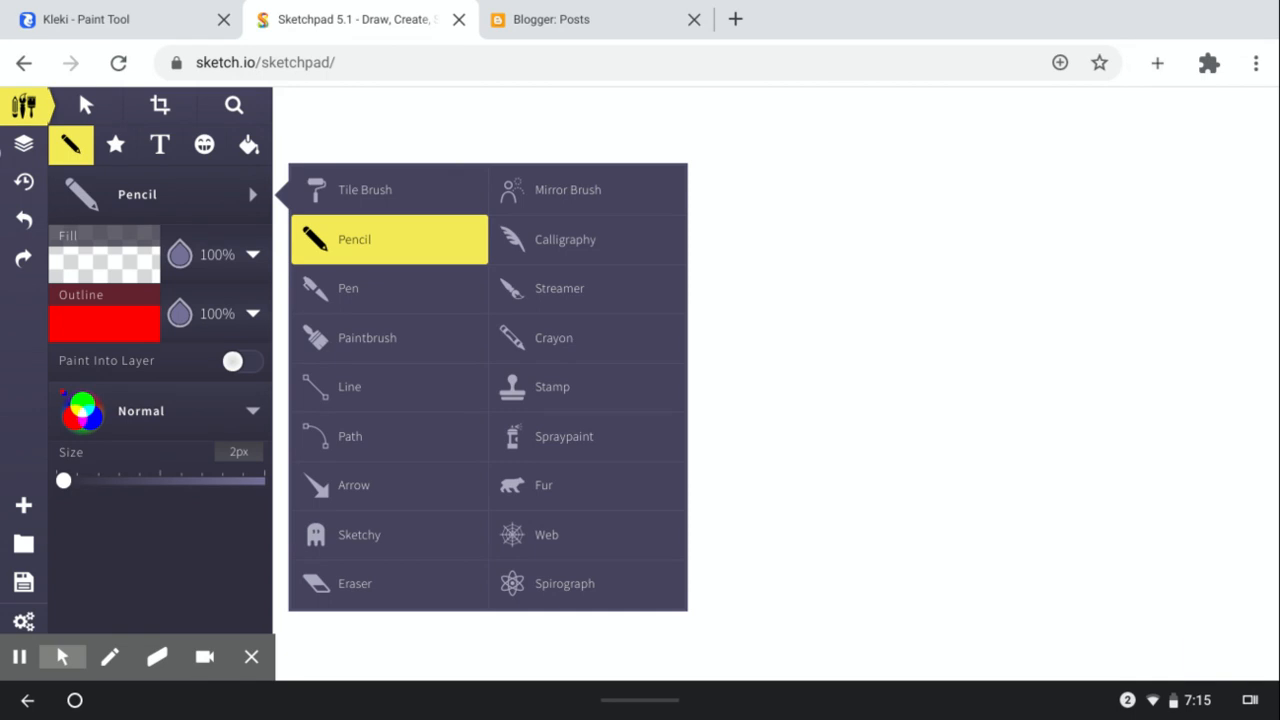
left_click(543, 485)
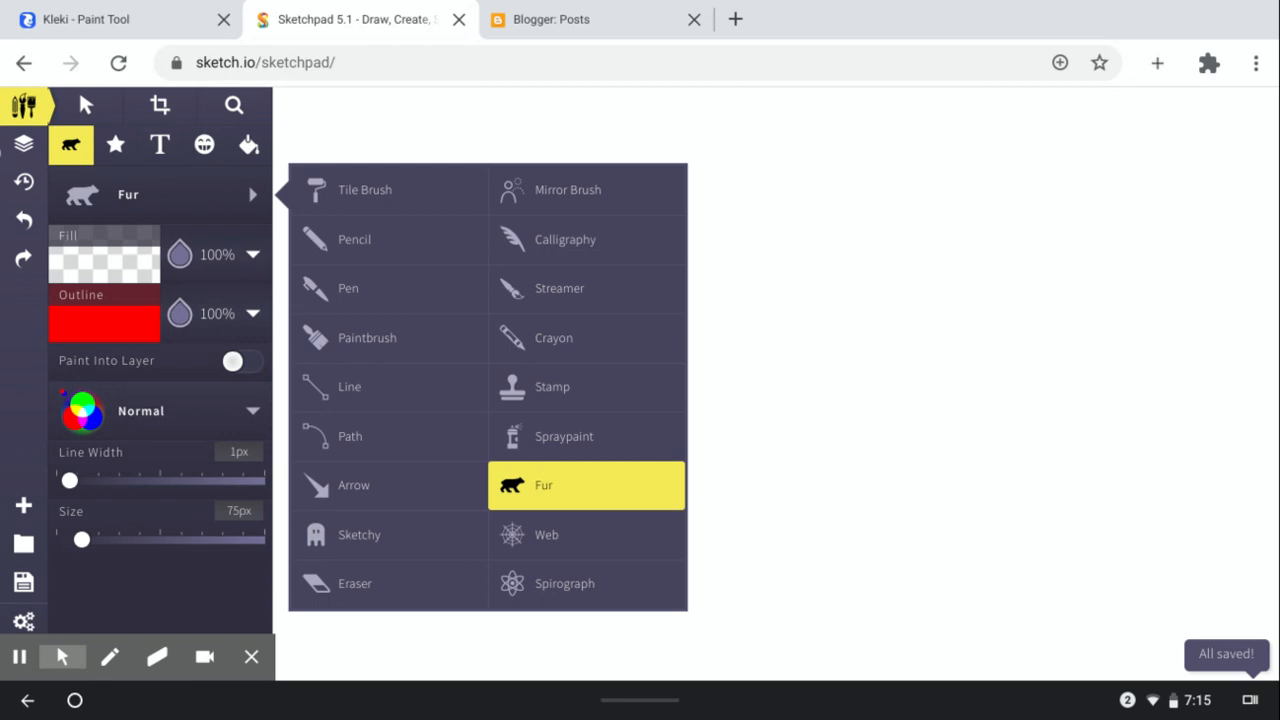
left_click(350, 436)
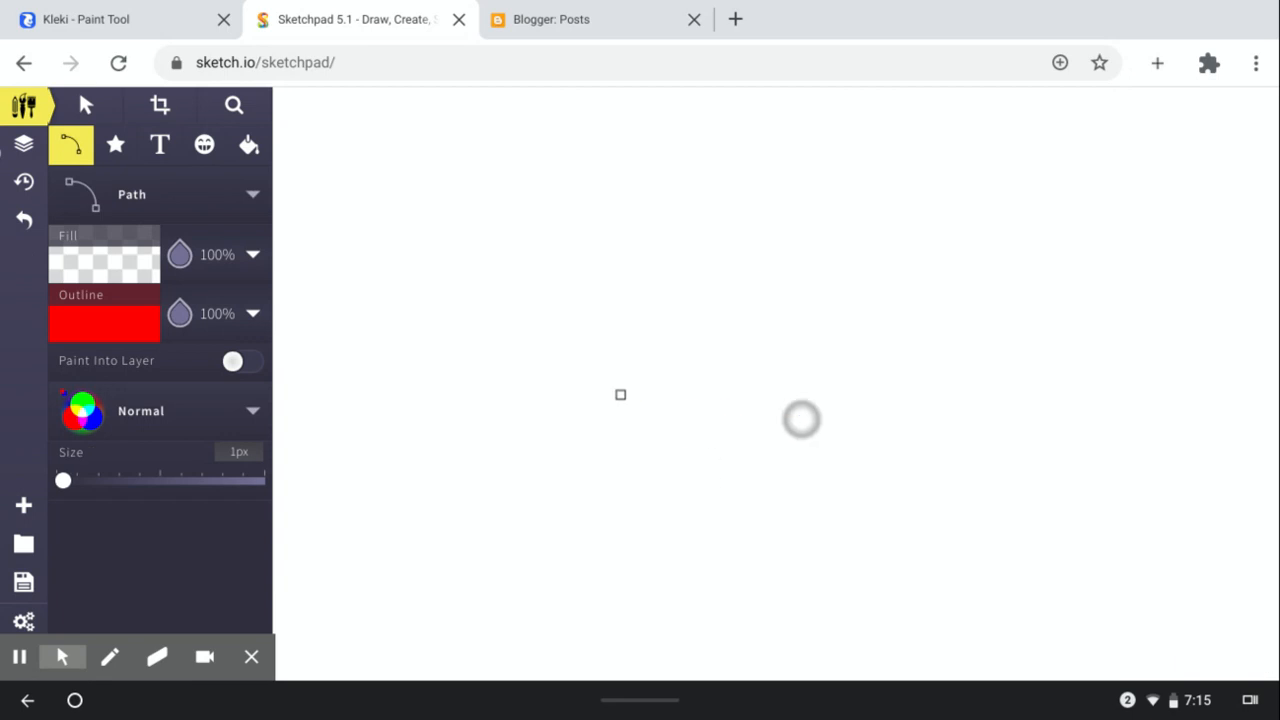
left_click(823, 419)
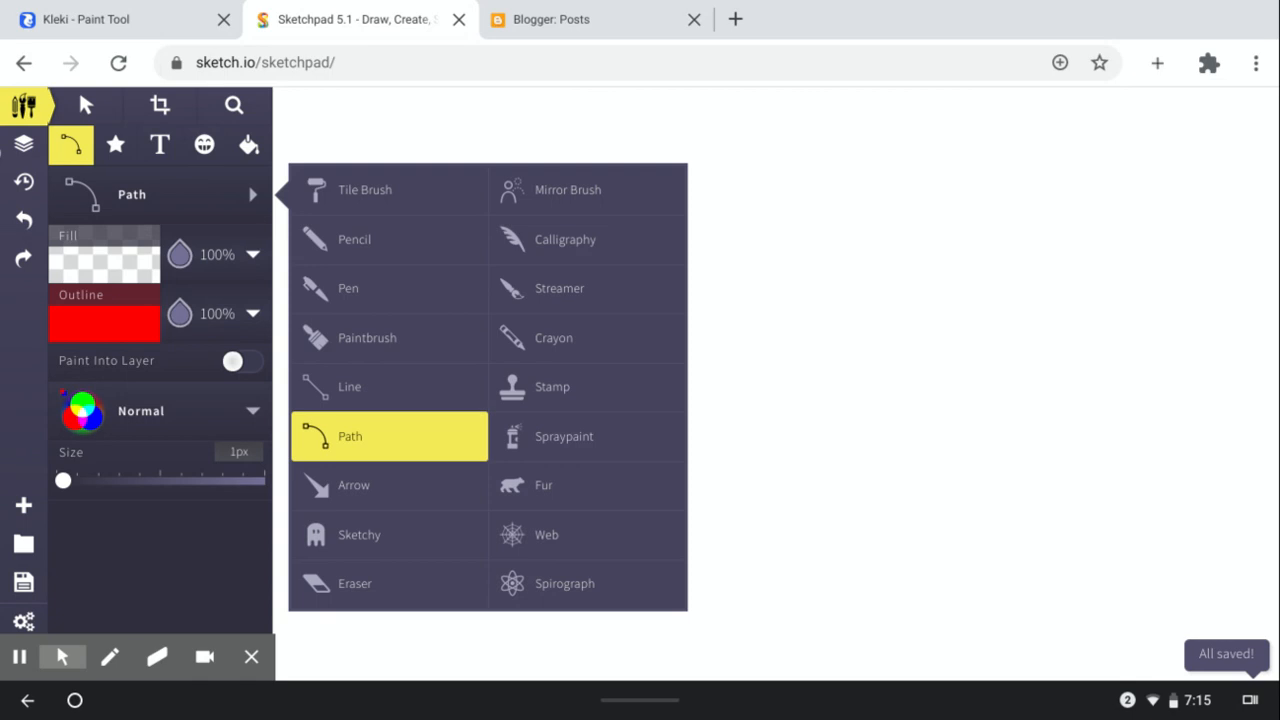
left_click(348, 288)
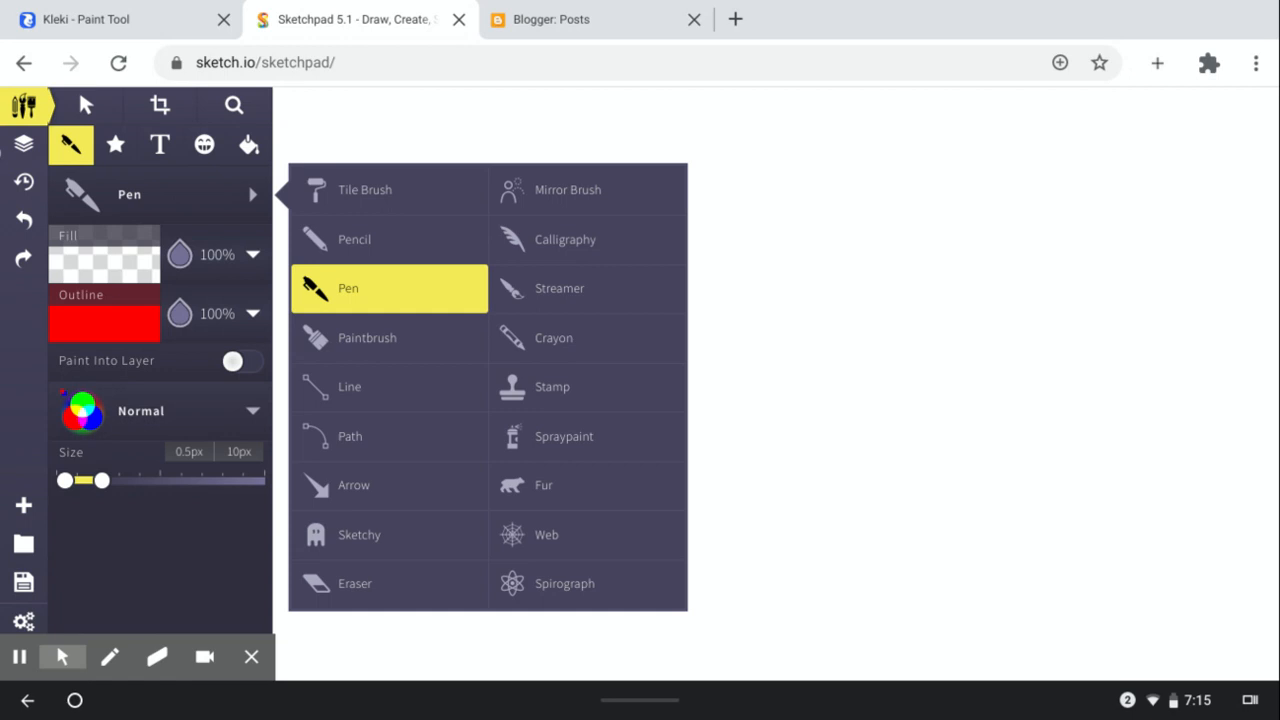
left_click(354, 239)
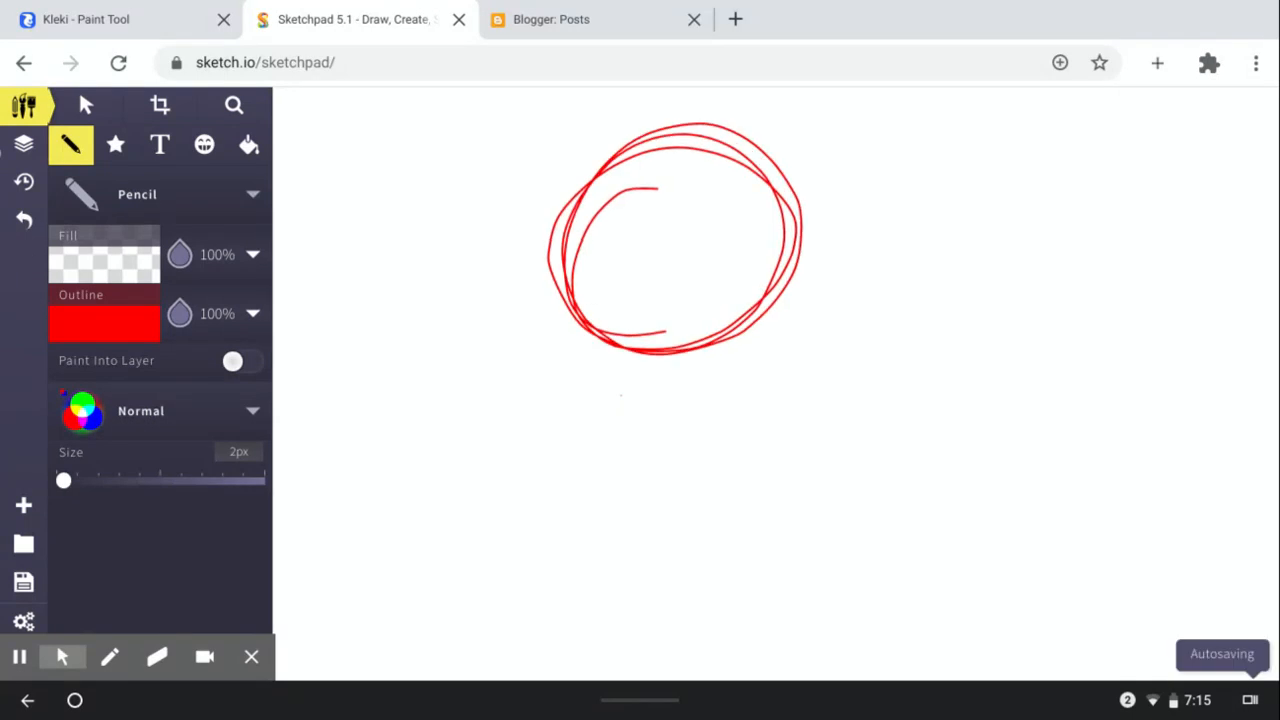
Sketch the cat's head in black pencil and write the 6/10 rating beside it
left_click(104, 323)
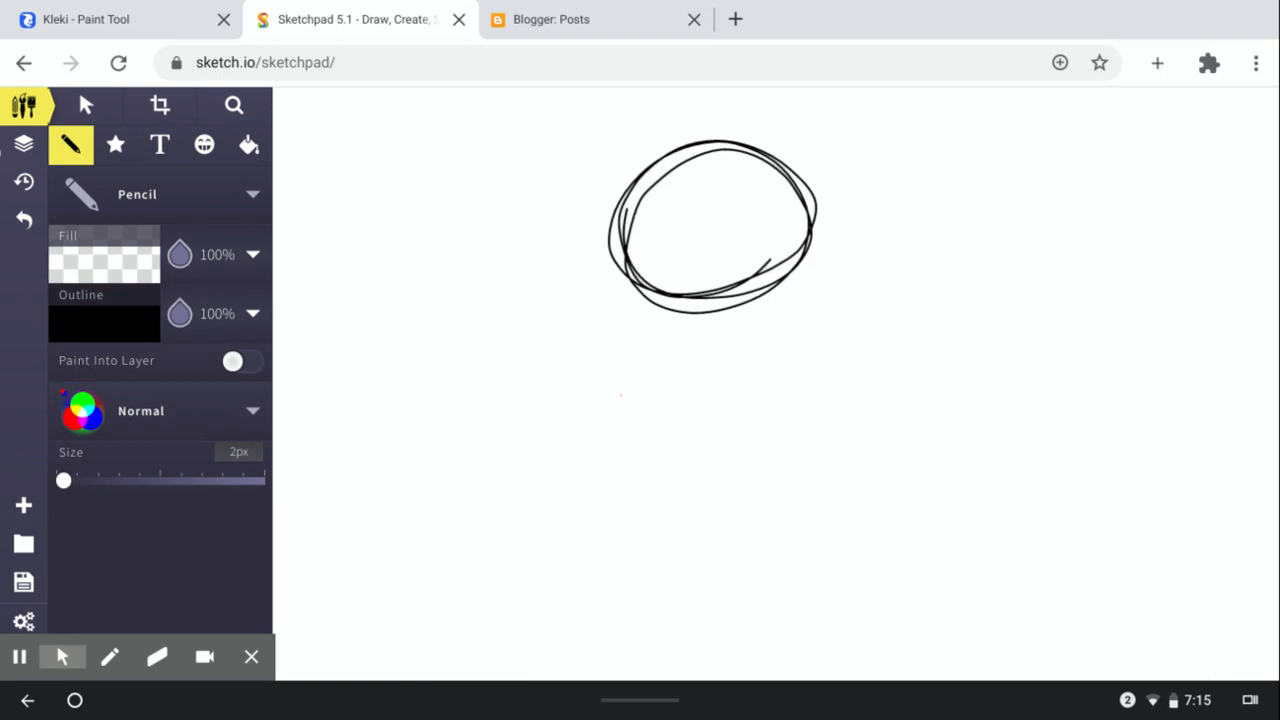
left_click_drag(710, 150, 735, 400)
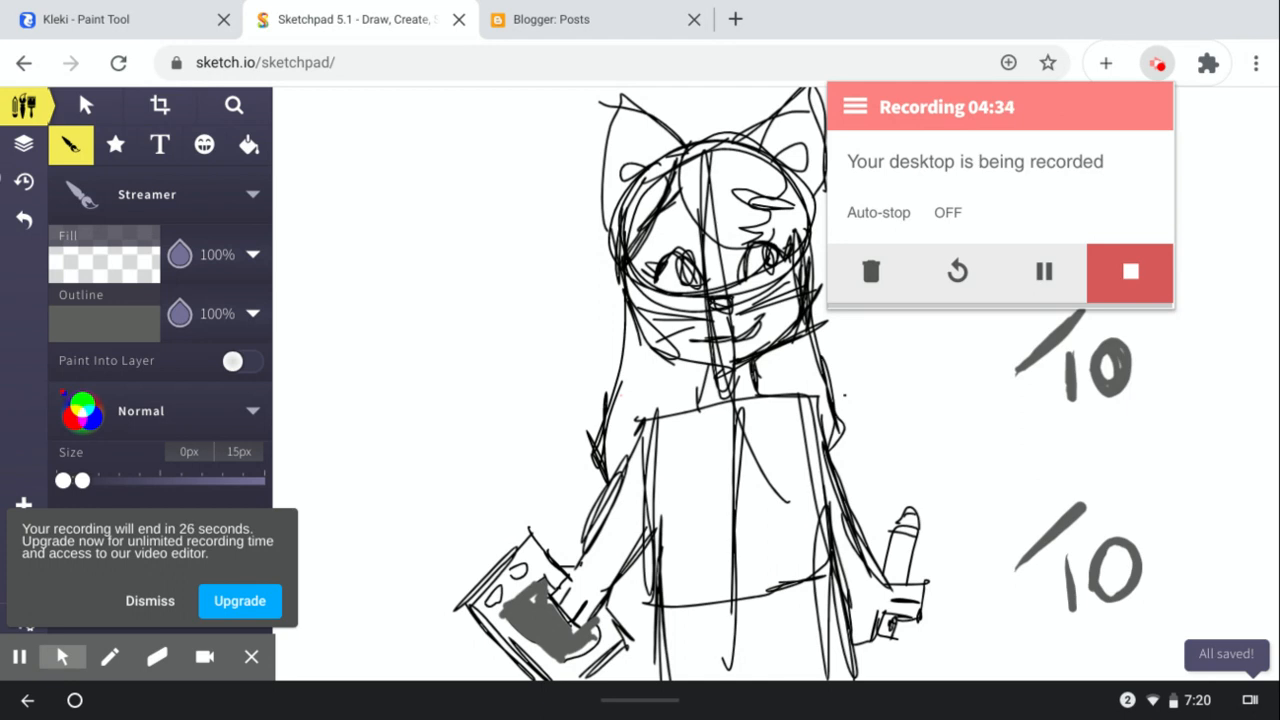
left_click_drag(1020, 470, 1010, 540)
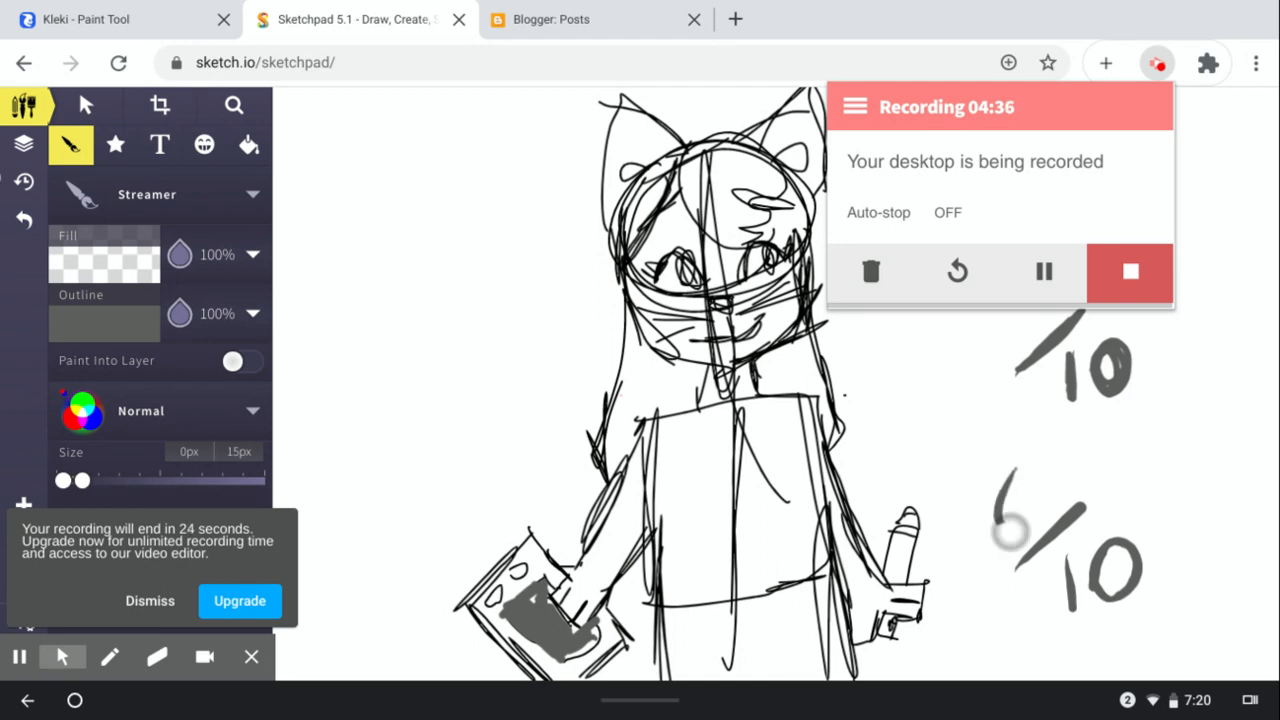